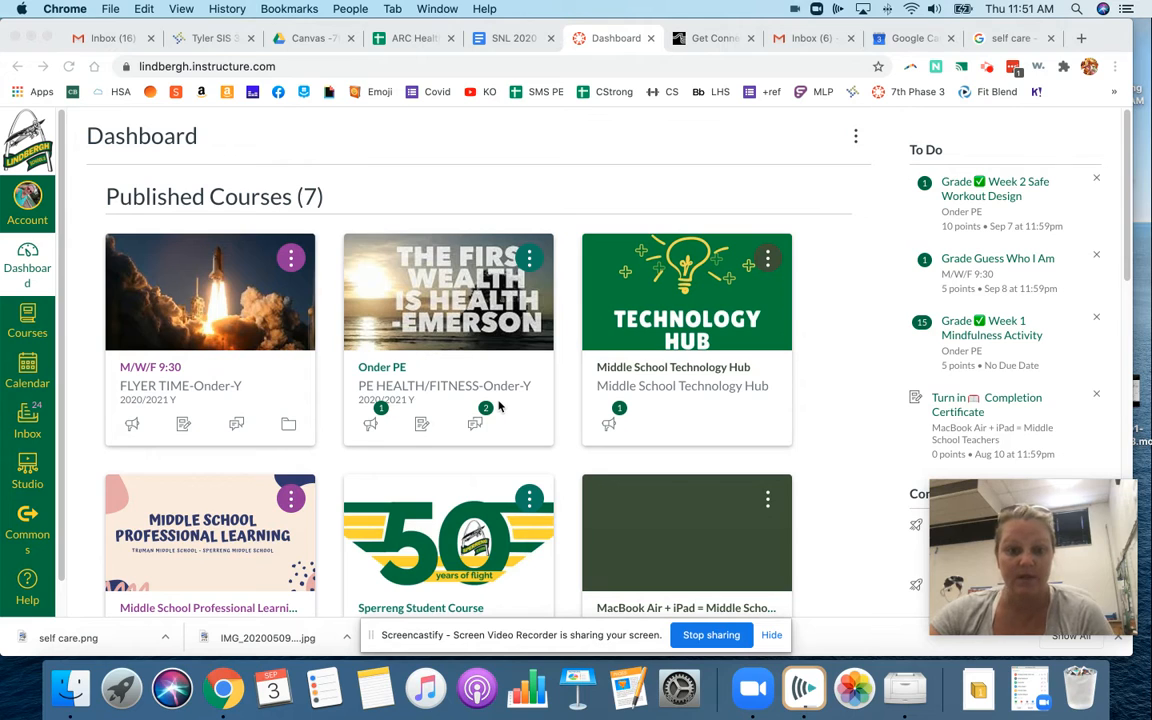
mouse_move(460, 336)
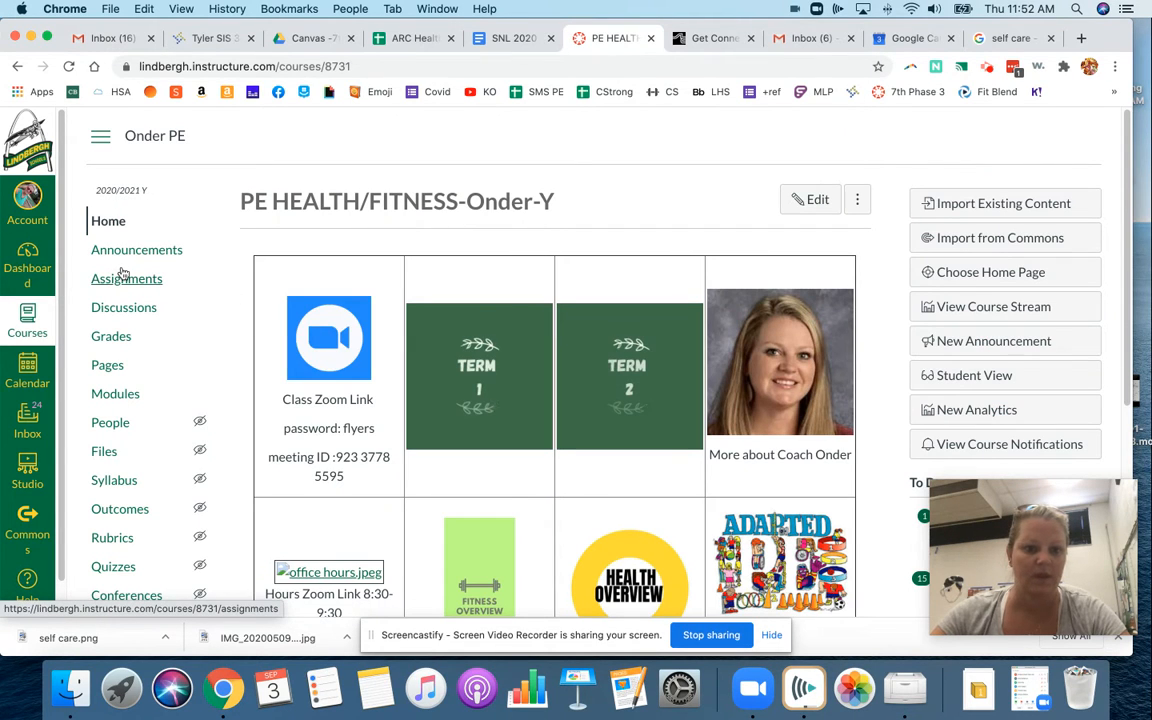
- Navigate from the Term 1 tile to the Week 1 page and down to its Block 2 Thursday/Friday plan
left_click(478, 376)
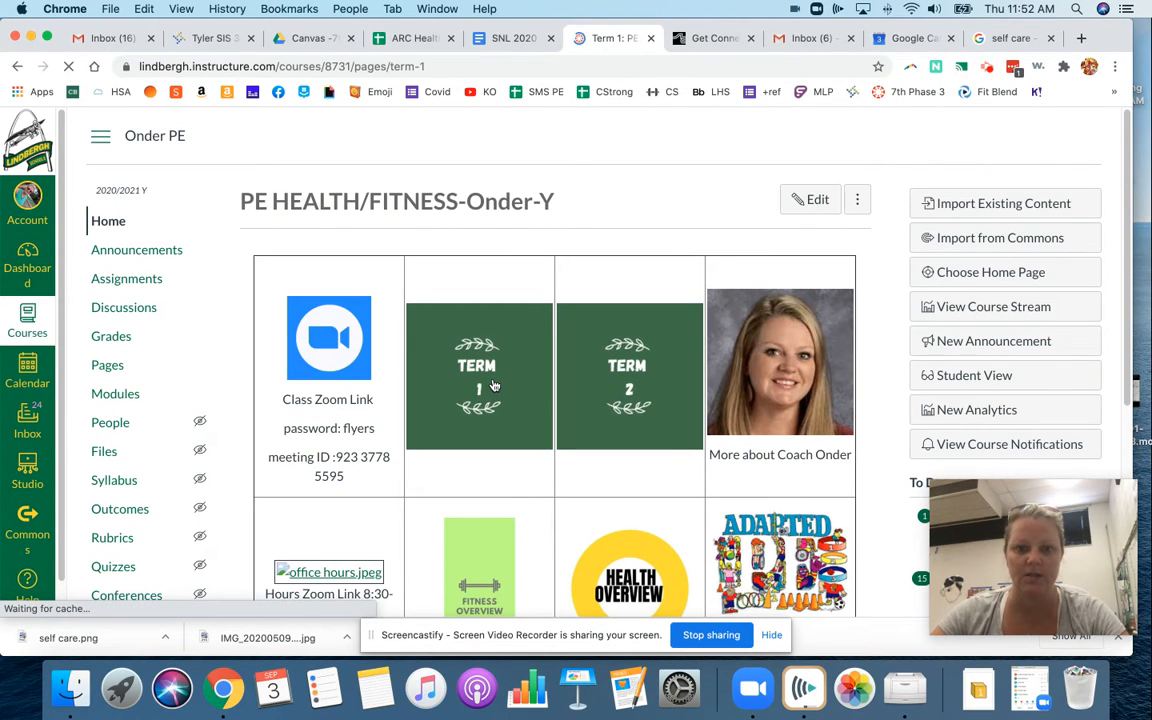
scroll("down", 3)
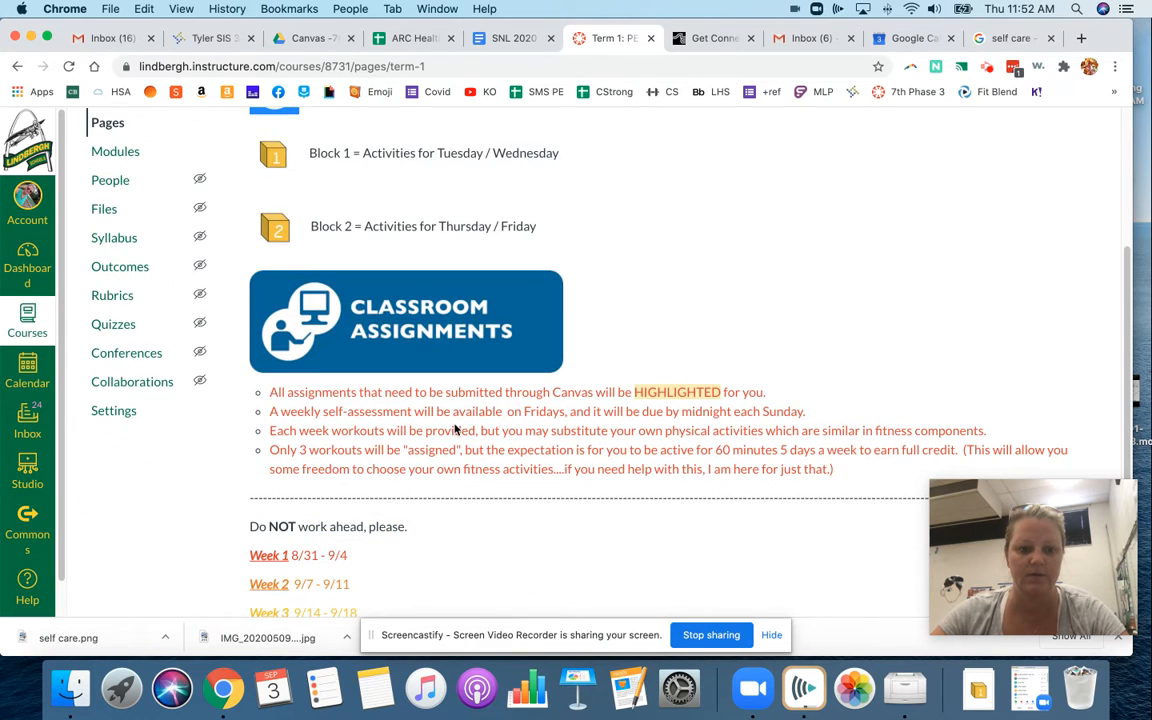
left_click(268, 556)
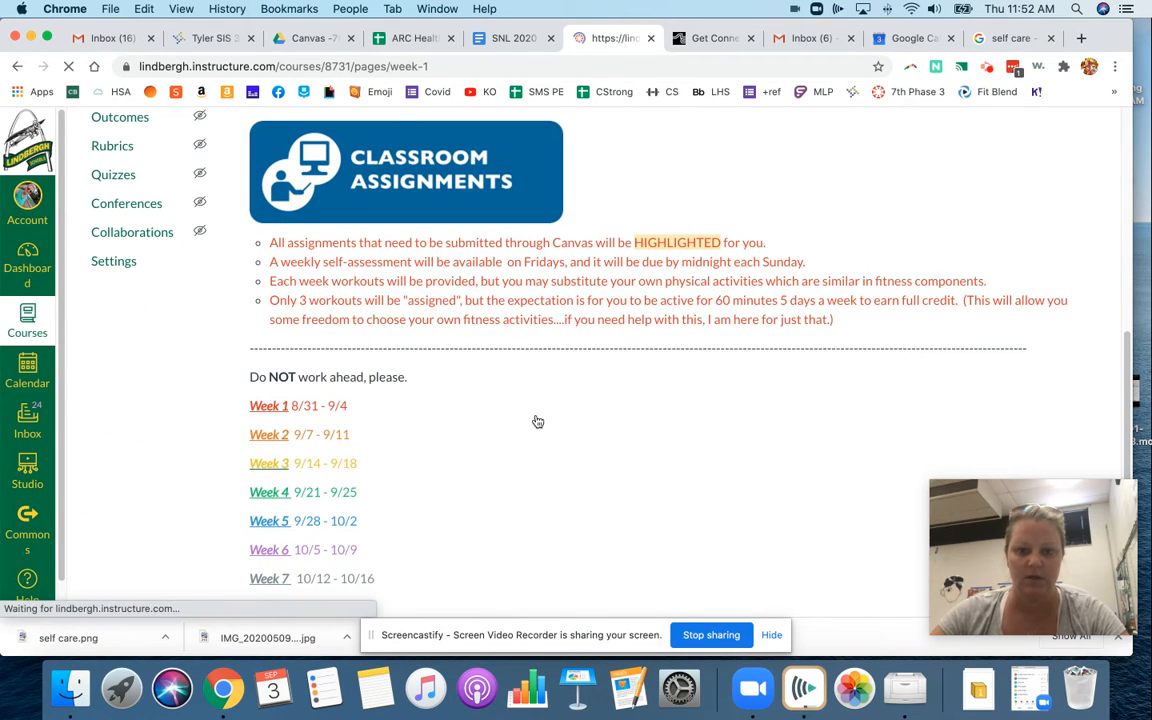
left_click(268, 404)
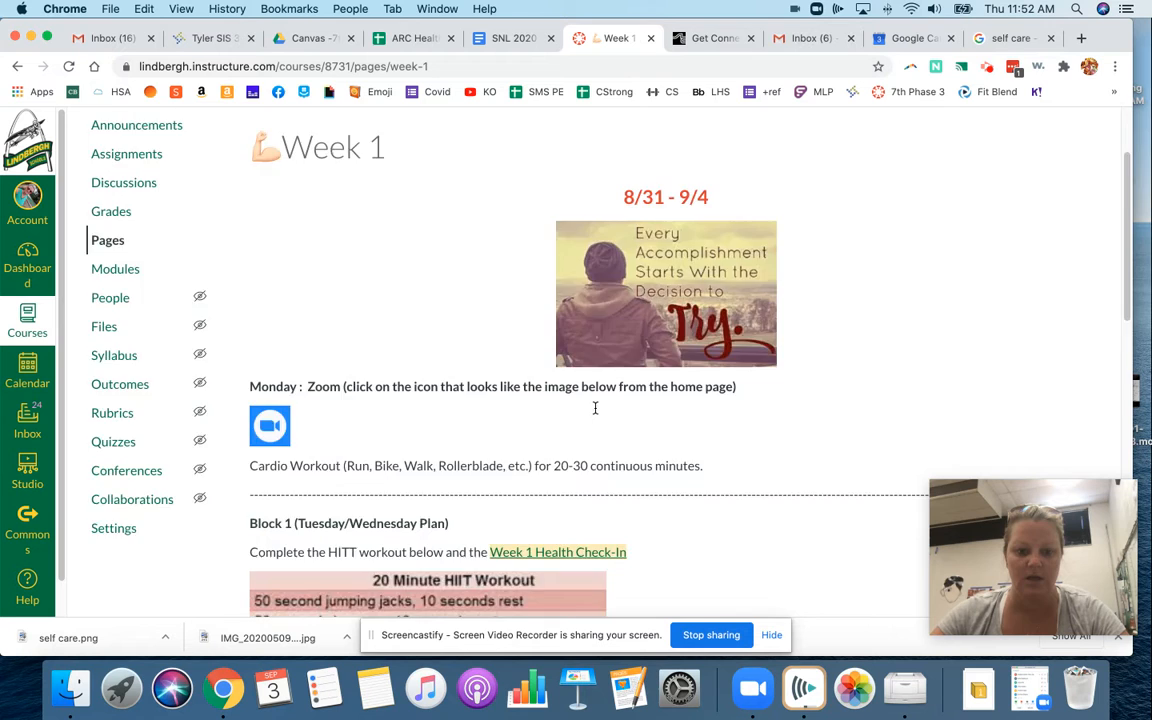
scroll("down", 3)
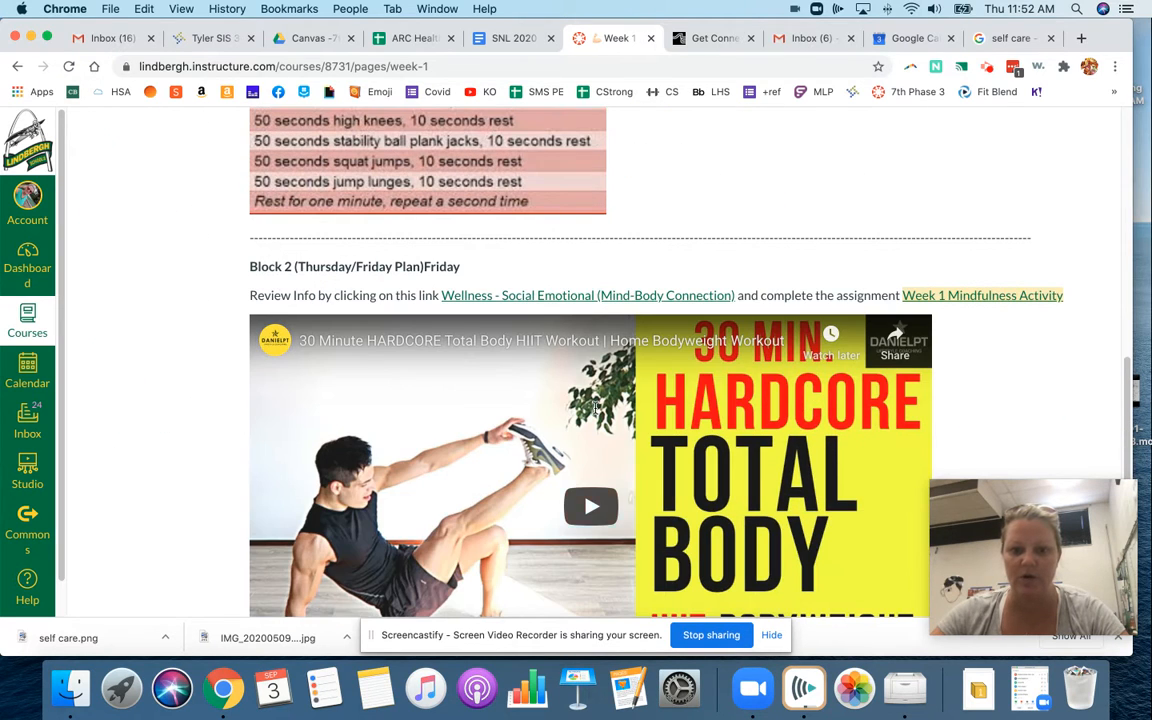
mouse_move(582, 300)
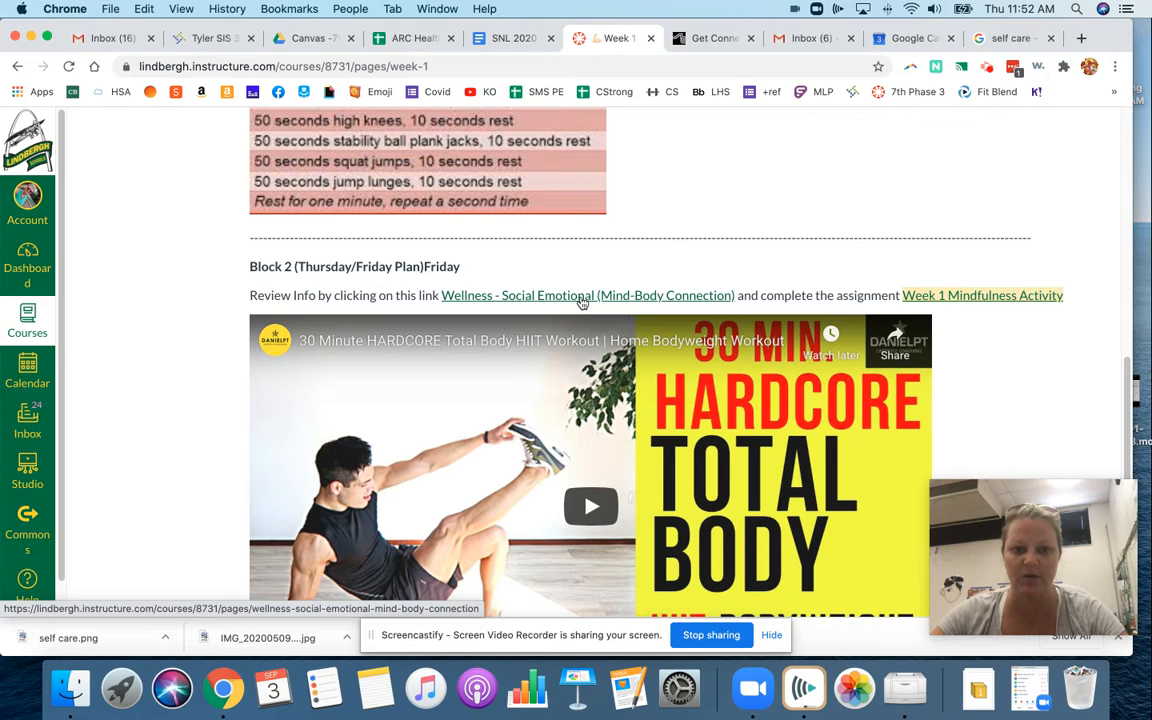
left_click(588, 296)
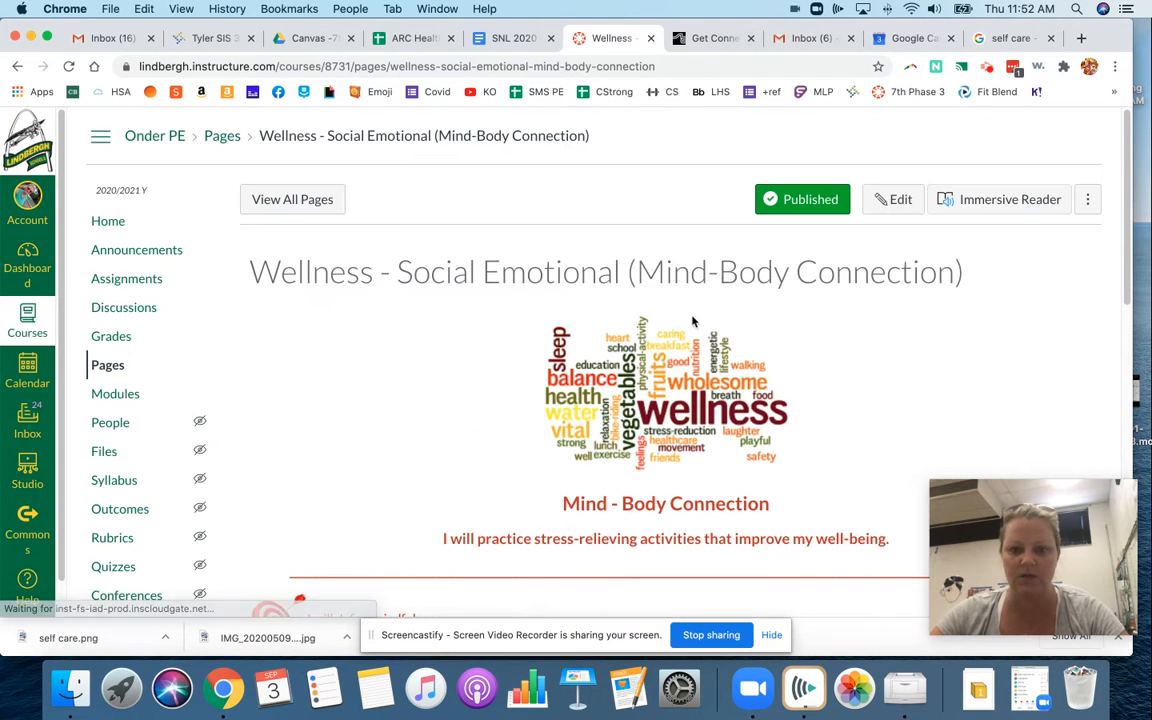
scroll("down", 3)
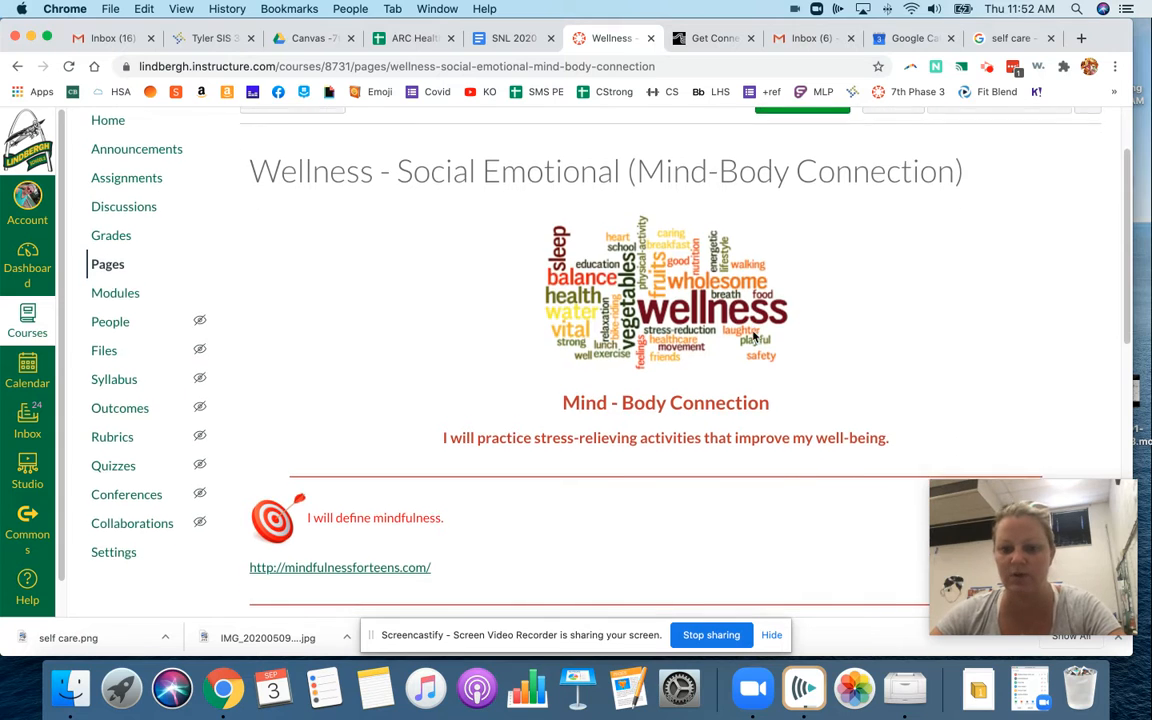
scroll("down", 3)
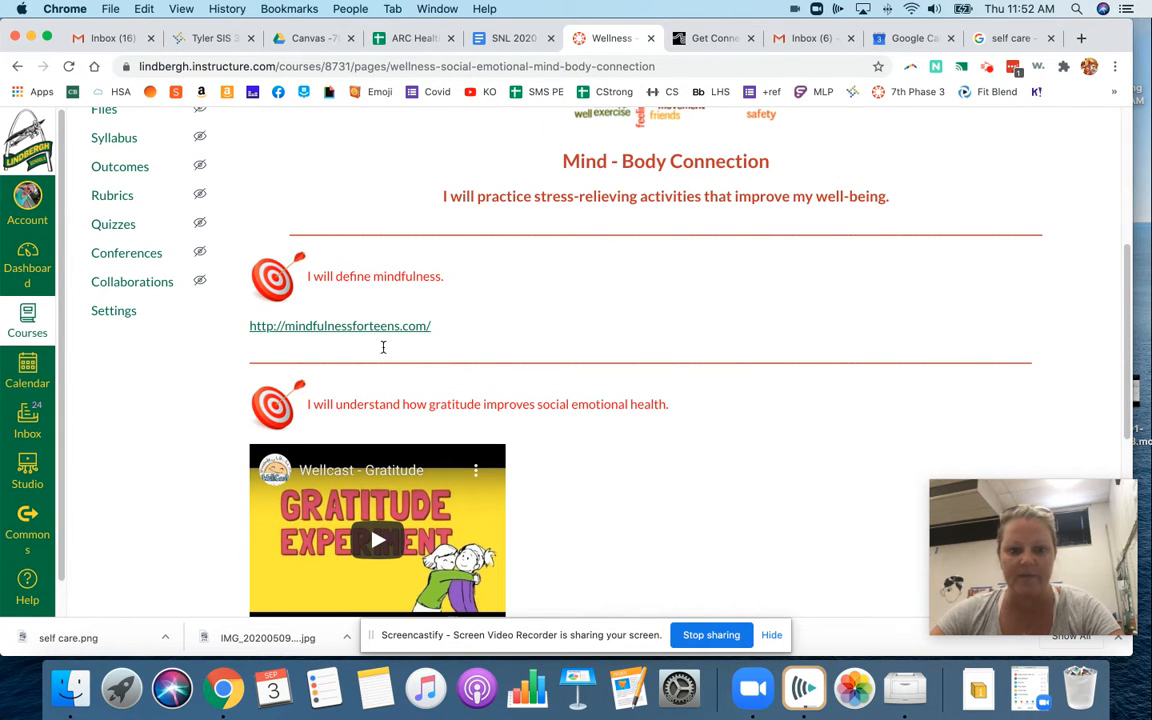
scroll("down", 3)
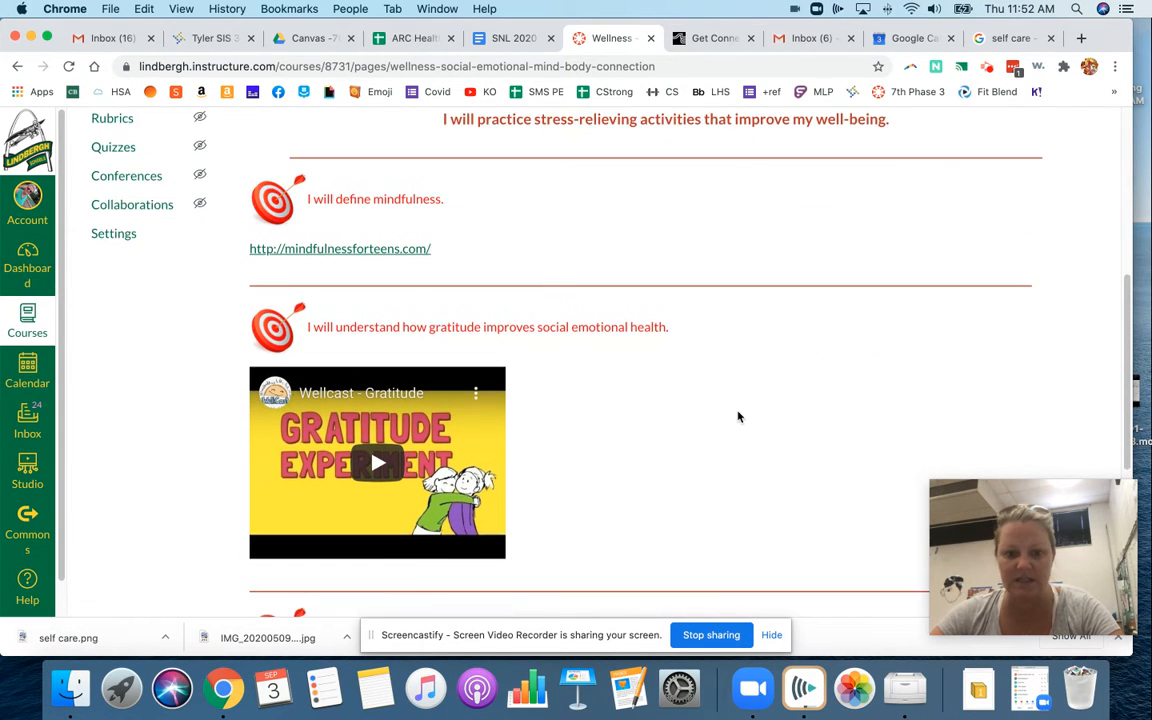
scroll("down", 3)
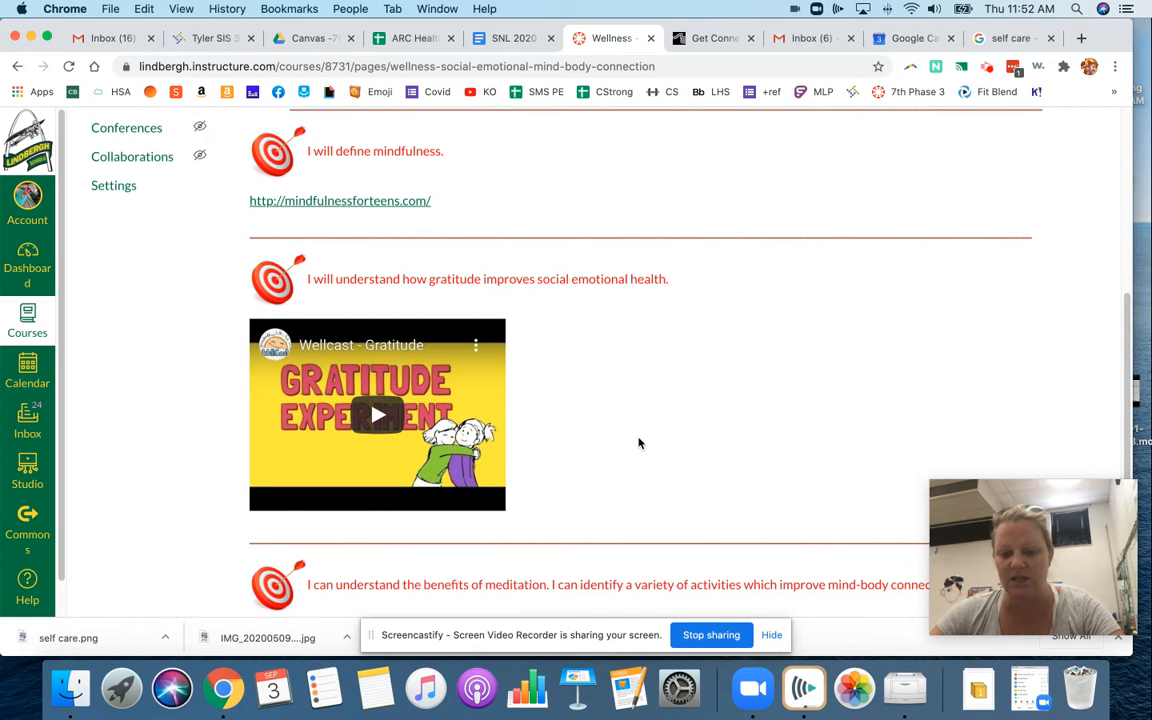
scroll("down", 3)
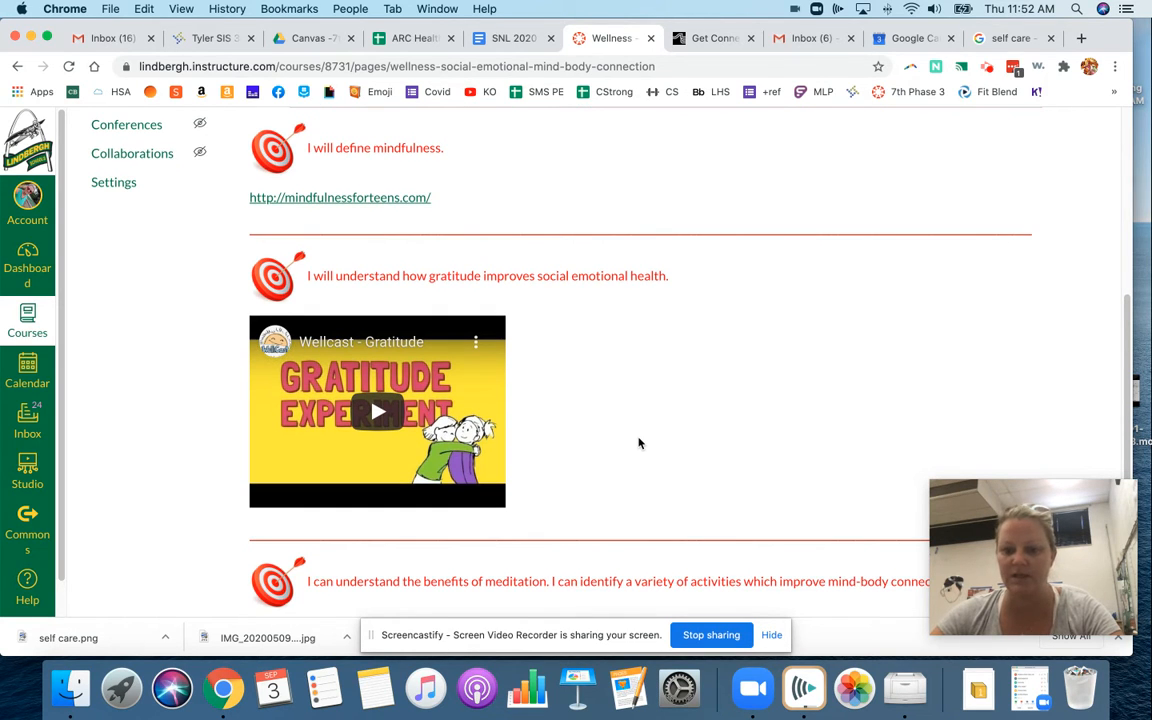
scroll("down", 3)
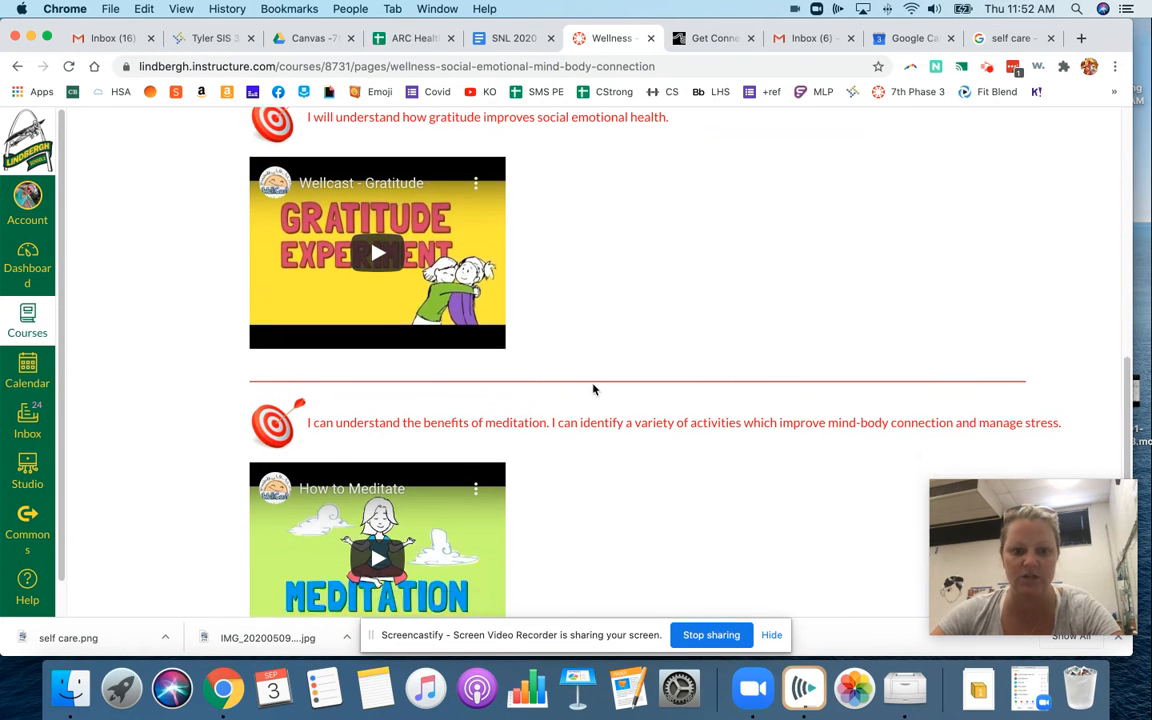
scroll("down", 3)
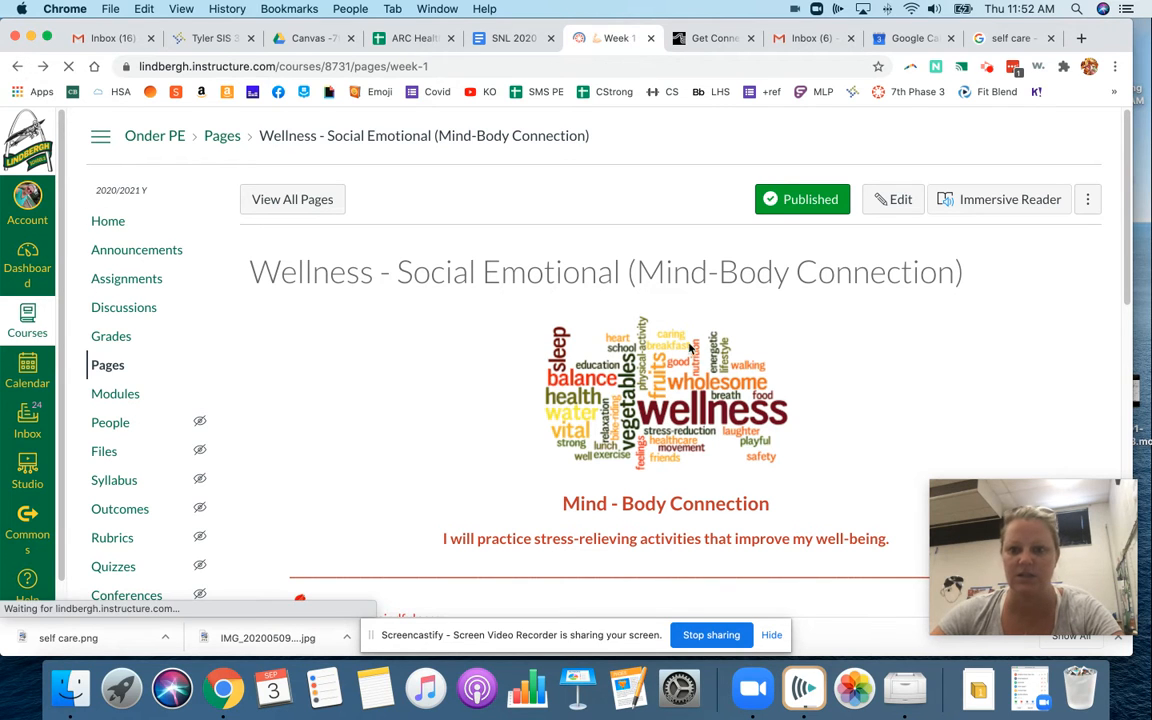
scroll("down", 3)
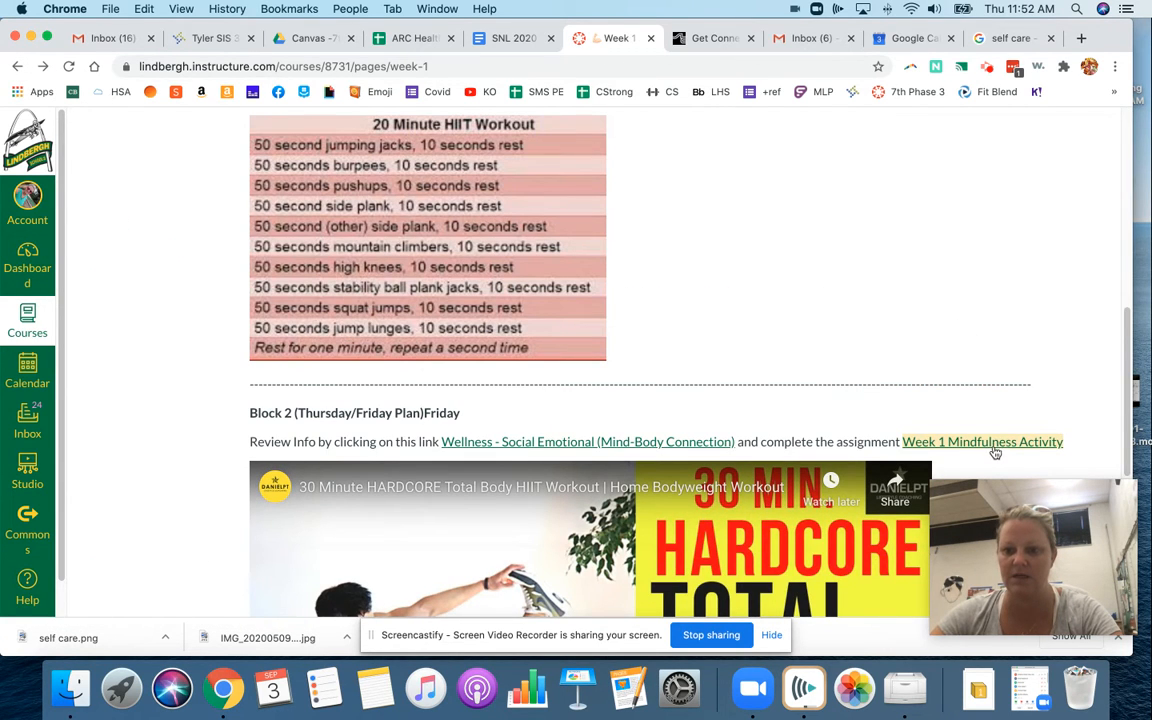
- View the Week 1 Mindfulness Activity assignment's requirements, 5 points and submission types
left_click(982, 442)
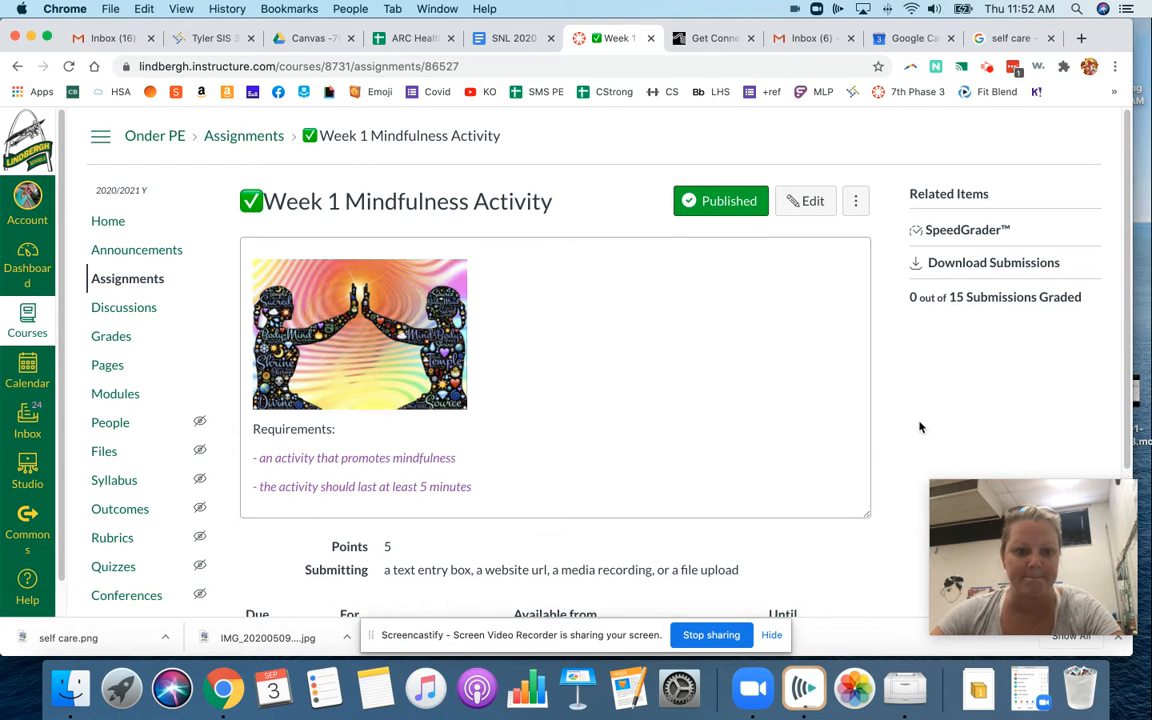
scroll("down", 3)
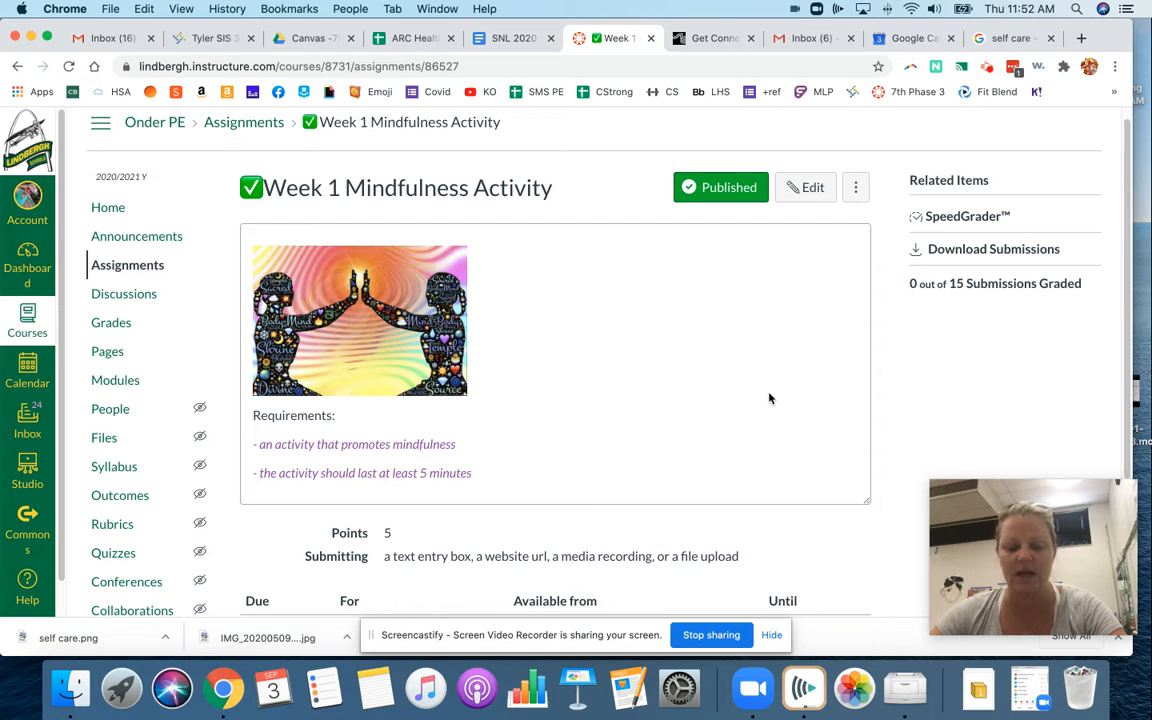
mouse_move(790, 392)
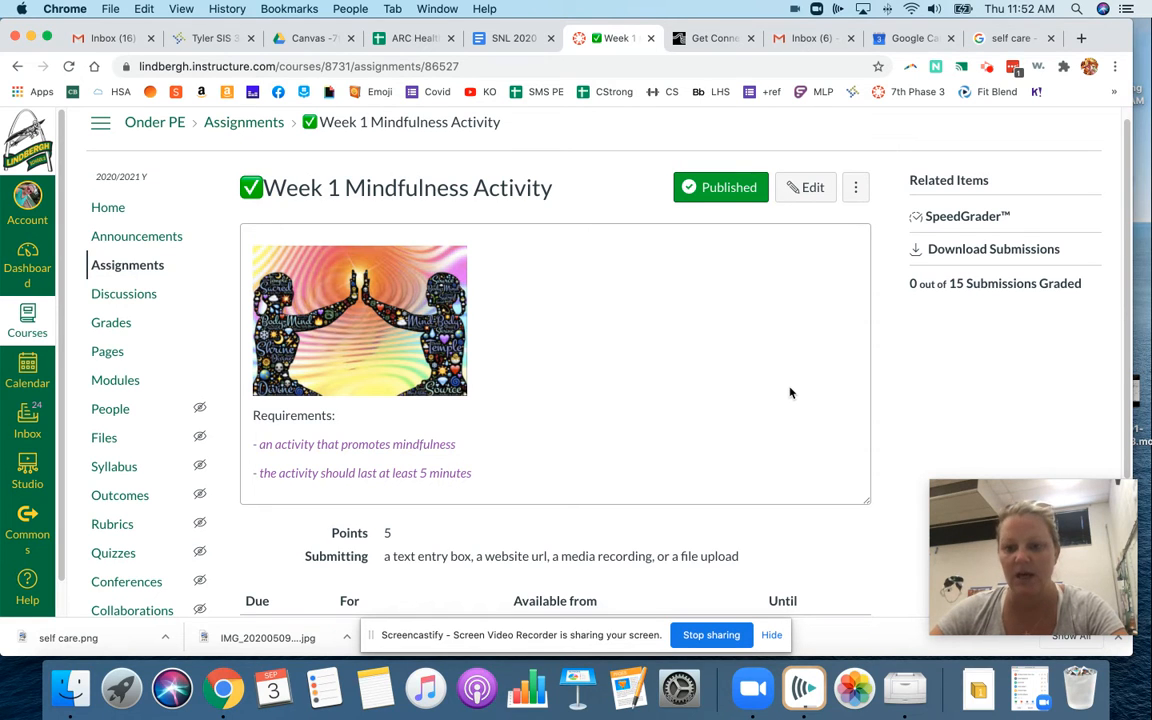
scroll("down", 3)
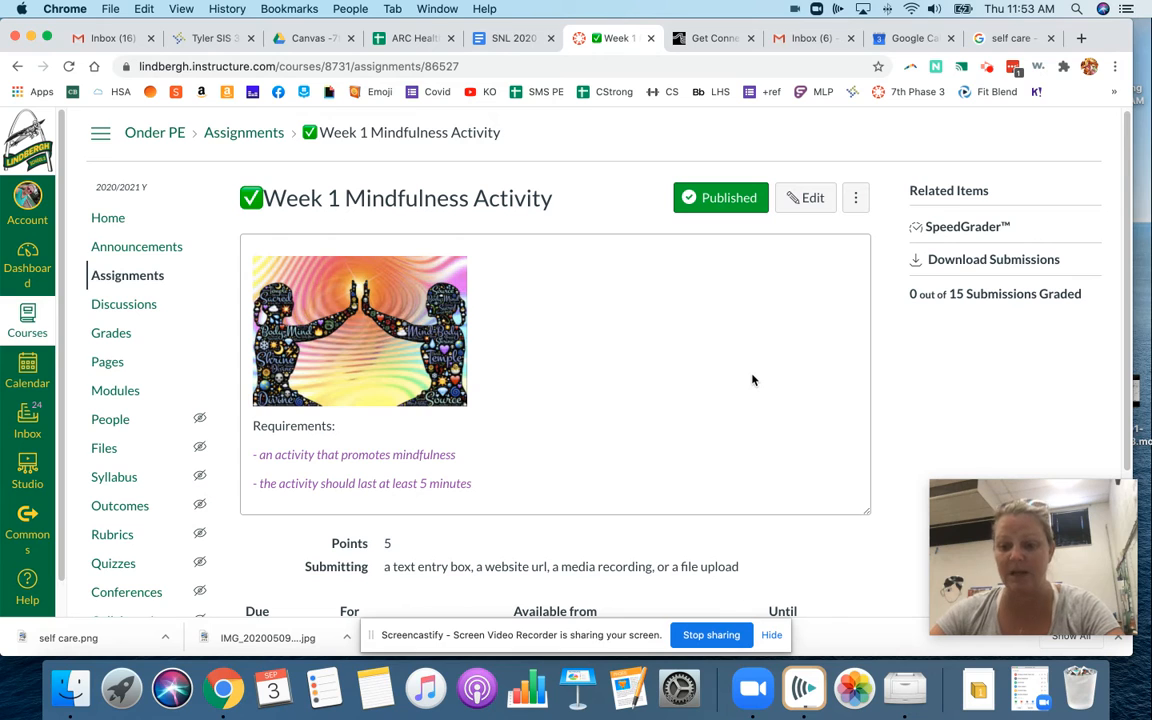
mouse_move(760, 368)
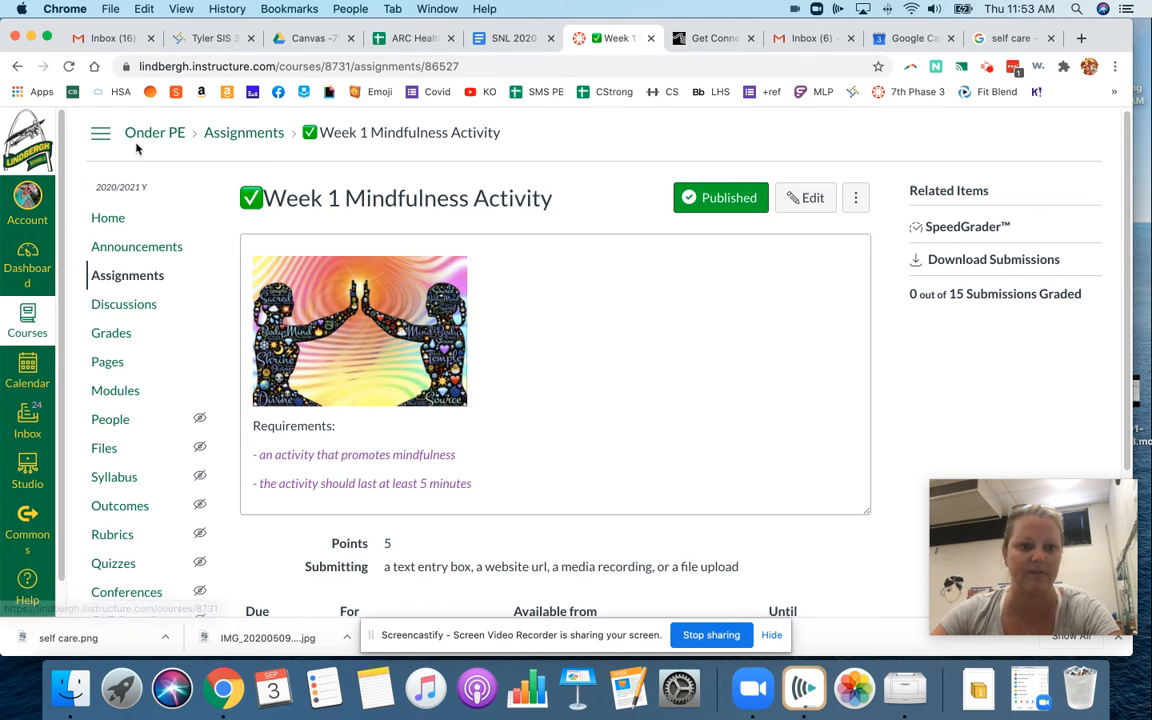
- Return to the PE Health/Fitness course home page with its Zoom link and term tiles
left_click(108, 218)
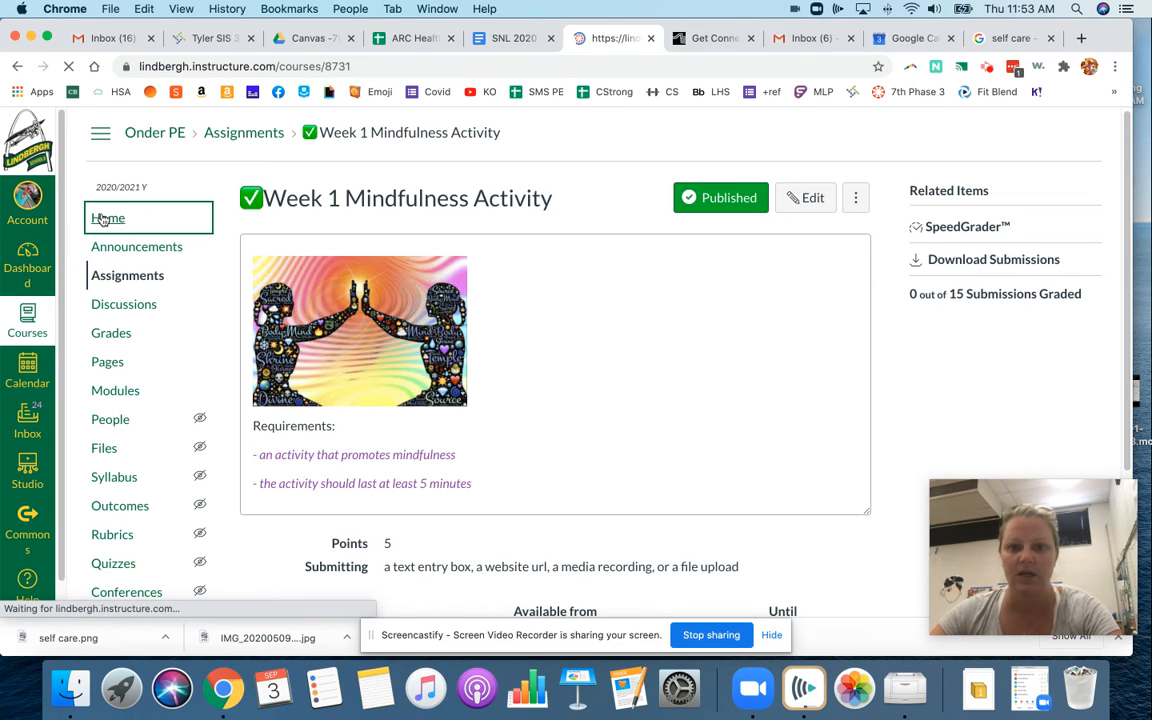
left_click(108, 218)
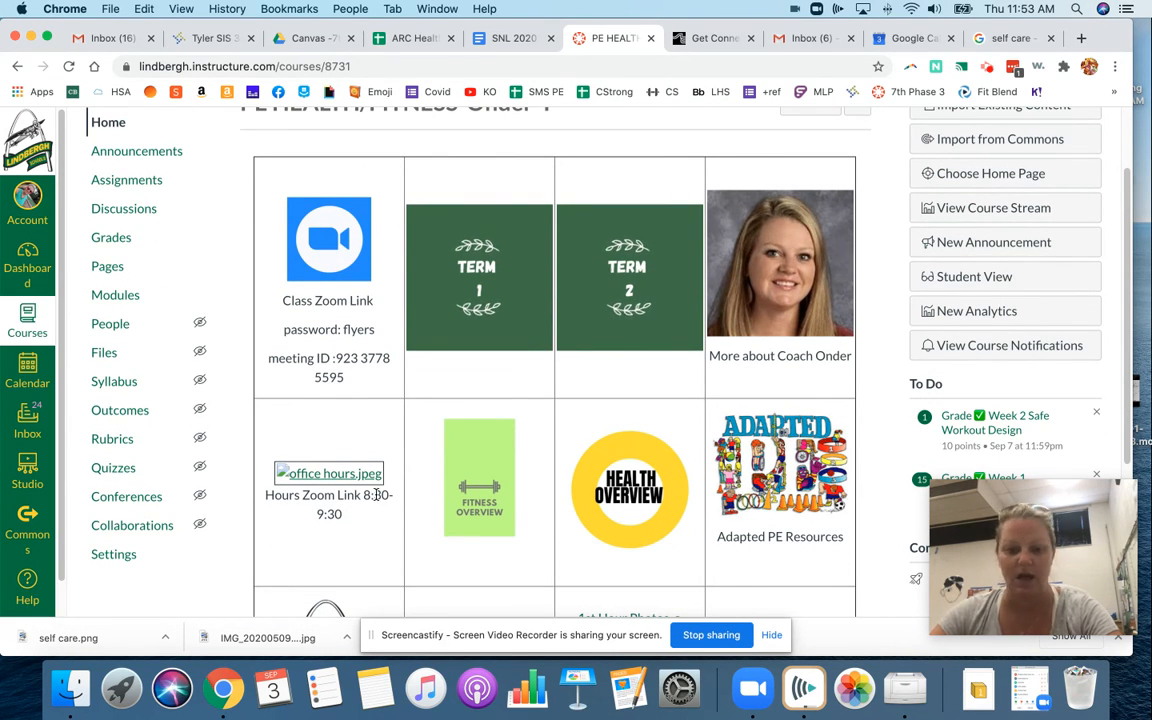
mouse_move(712, 636)
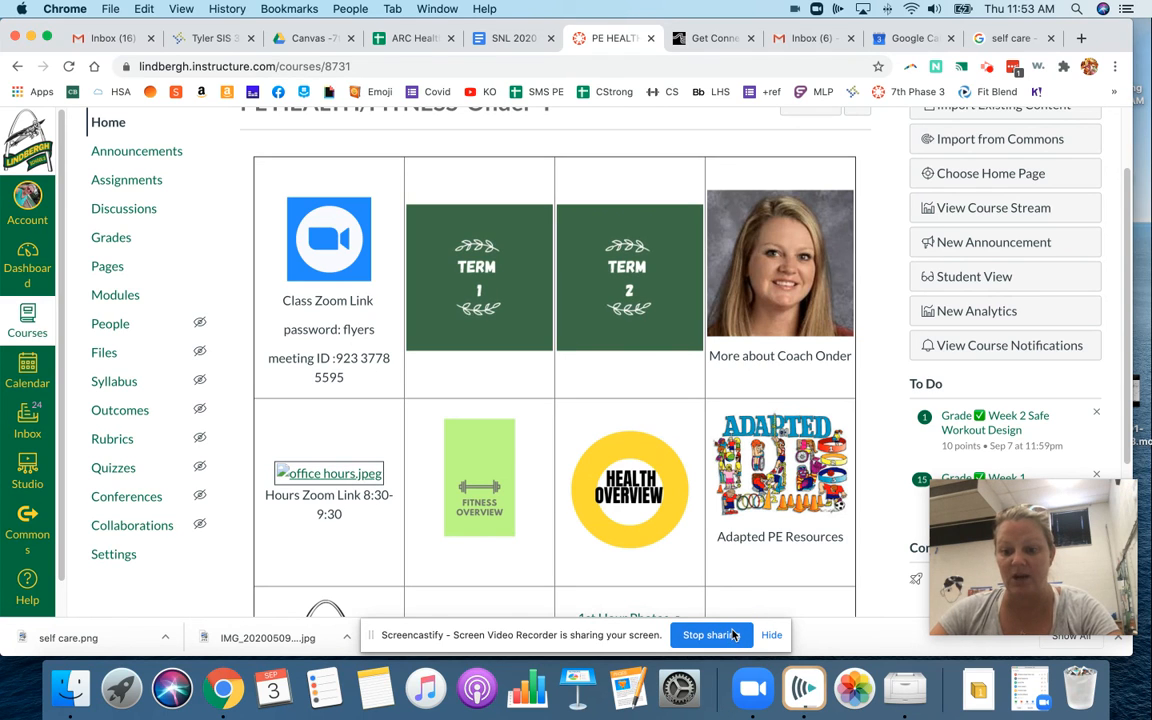